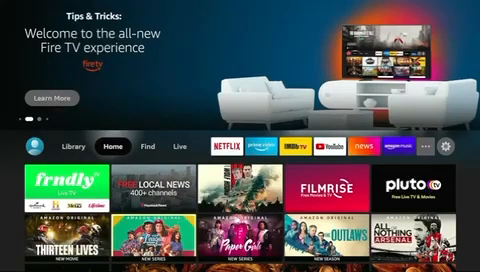
Step: Move along the top menu past Library to the Find page and scroll its tiles
{"action": "left_click", "coordinate": [80, 147]}
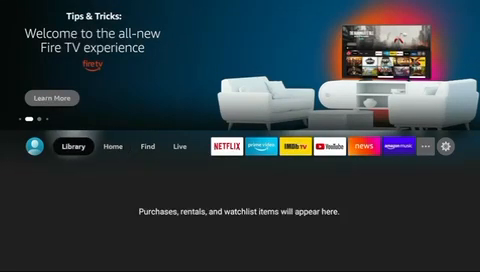
{"action": "left_click", "coordinate": [156, 148]}
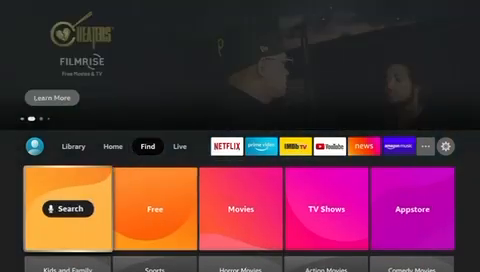
{"action": "scroll", "scroll_direction": "down", "scroll_amount": 3}
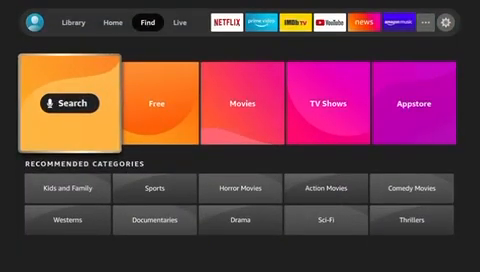
Step: Search for 'D' and pick the Downloader suggestion
{"action": "left_click", "coordinate": [65, 100]}
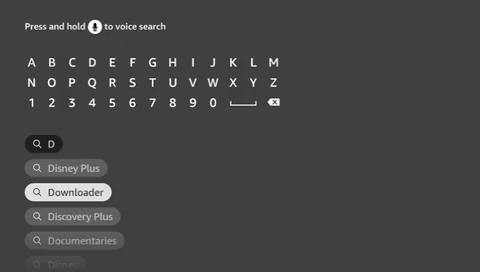
{"action": "left_click", "coordinate": [65, 192]}
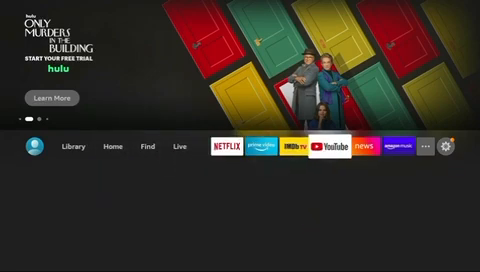
Step: Visit Settings > Developer options > Install unknown apps, then launch Downloader's address keyboard
{"action": "left_click", "coordinate": [457, 147]}
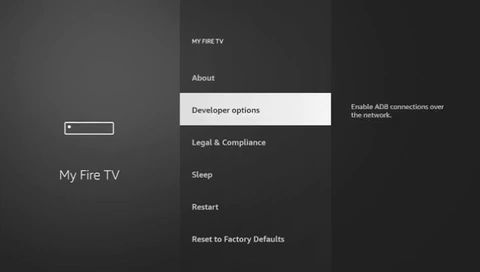
{"action": "left_click", "coordinate": [235, 106]}
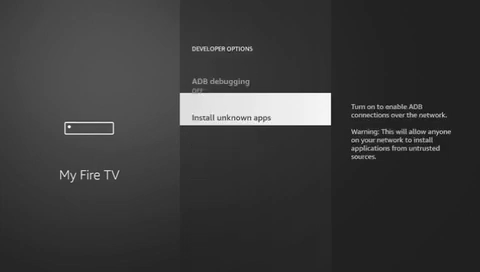
{"action": "key", "text": "down"}
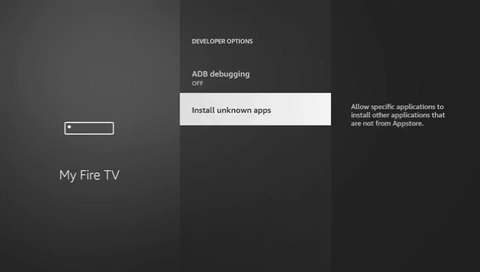
{"action": "key", "text": "Back"}
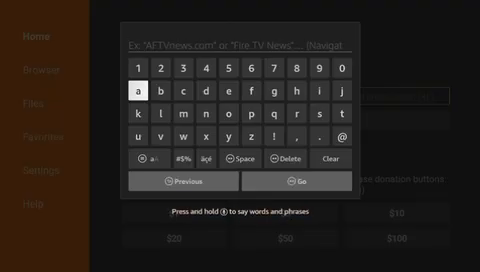
{"action": "left_click", "coordinate": [309, 98]}
{"action": "type", "text": "https:"}
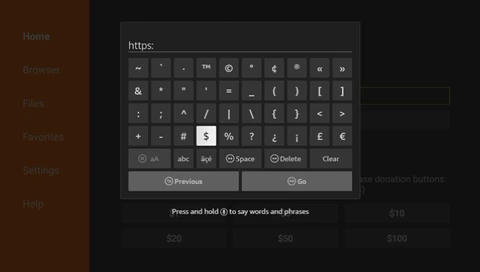
{"action": "left_click", "coordinate": [193, 104]}
{"action": "type", "text": "//b"}
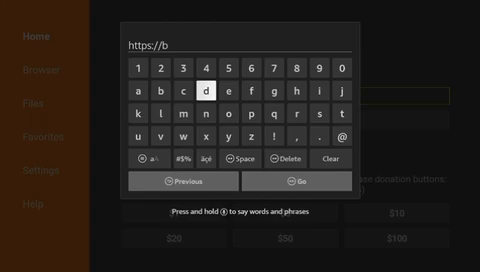
{"action": "left_click", "coordinate": [326, 113]}
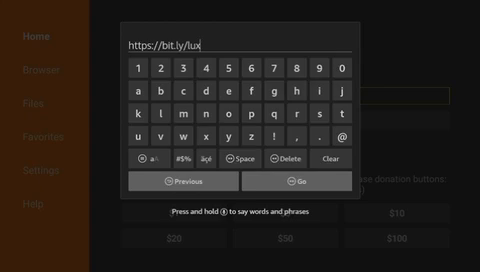
{"action": "left_click", "coordinate": [256, 87]}
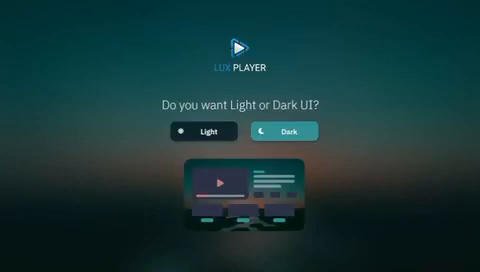
Step: Preview the Light interface, then switch back to the Dark option
{"action": "left_click", "coordinate": [205, 131]}
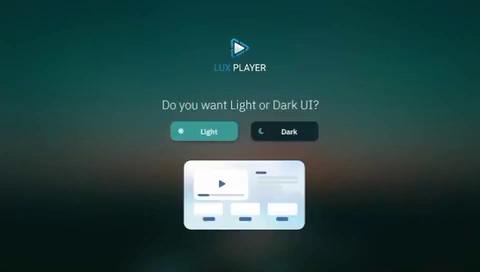
{"action": "left_click", "coordinate": [289, 131]}
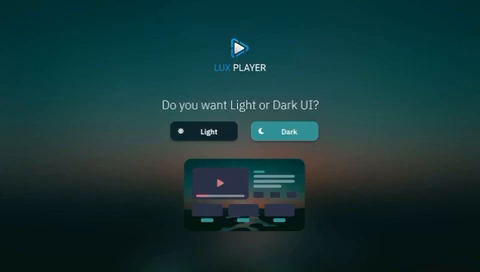
Step: Confirm the Dark theme and select PIN Code as the login type
{"action": "left_click", "coordinate": [283, 131]}
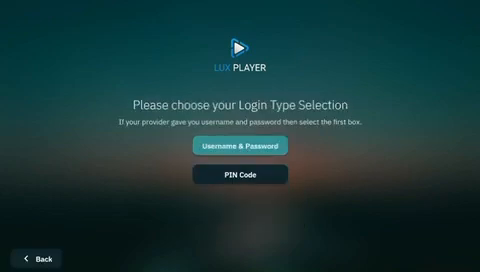
{"action": "mouse_move", "coordinate": [240, 174]}
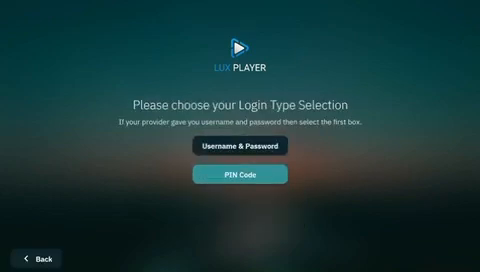
{"action": "left_click", "coordinate": [240, 174]}
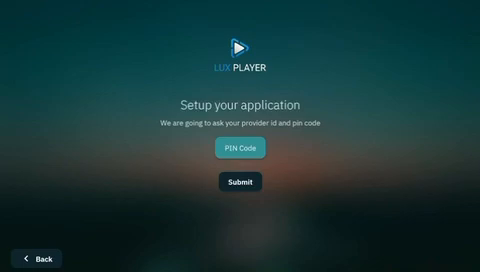
Step: Open the PIN Code field and type the PIN digits on the number row
{"action": "left_click", "coordinate": [240, 149]}
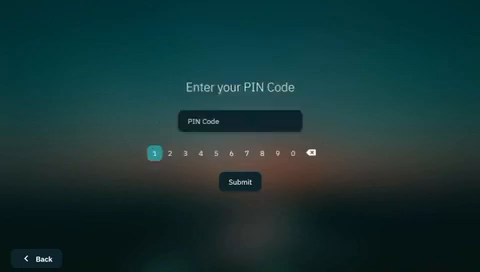
{"action": "left_click", "coordinate": [251, 155]}
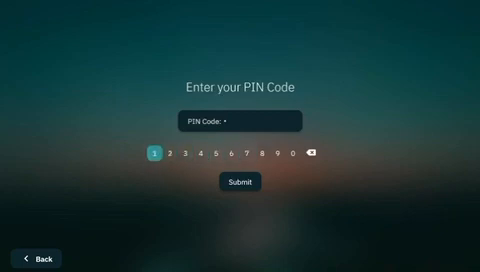
{"action": "left_click", "coordinate": [205, 155]}
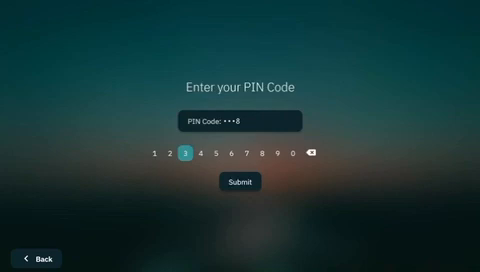
{"action": "left_click", "coordinate": [283, 155]}
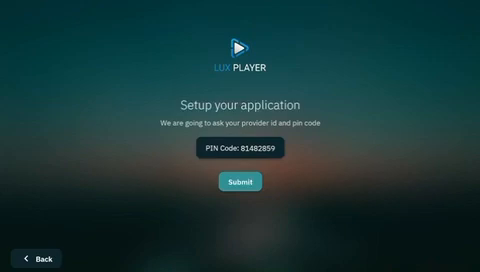
Step: Submit the PIN on LuxPlayer's setup screen to log in
{"action": "left_click", "coordinate": [239, 181]}
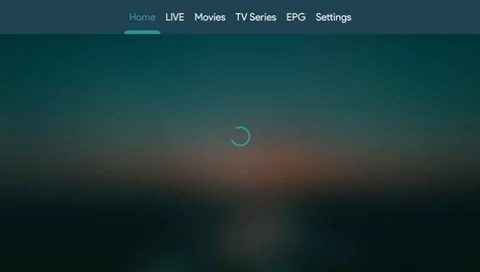